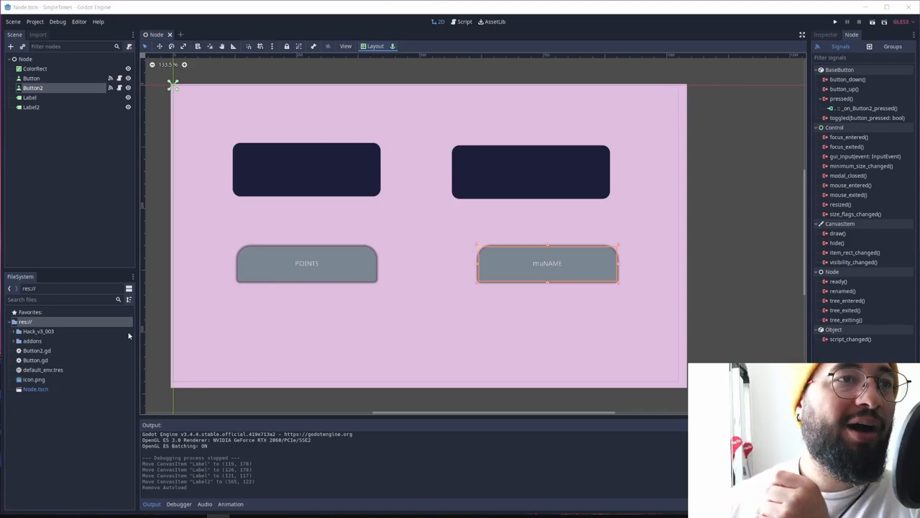
mouse_move(290, 336)
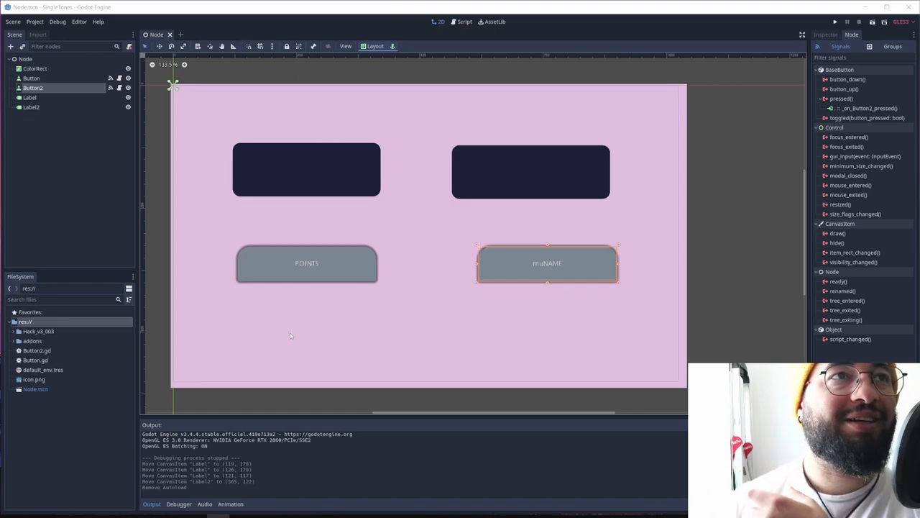
mouse_move(389, 308)
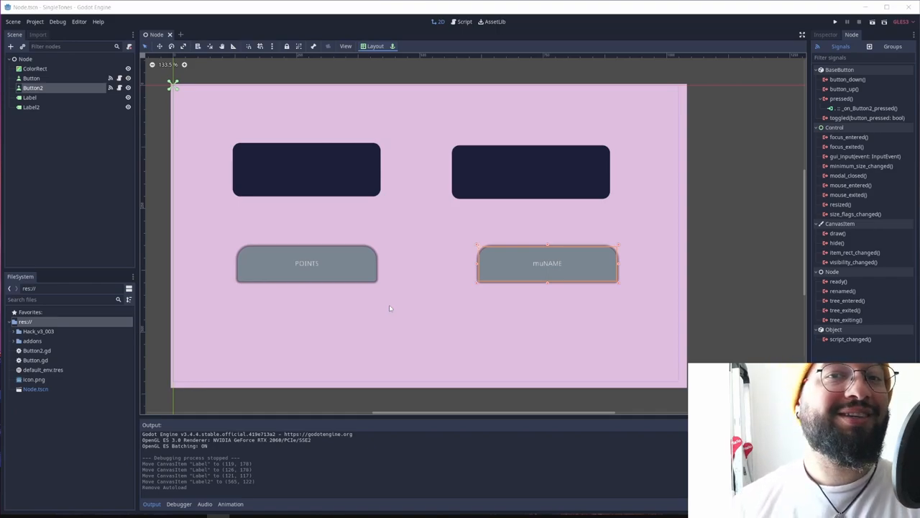
mouse_move(417, 313)
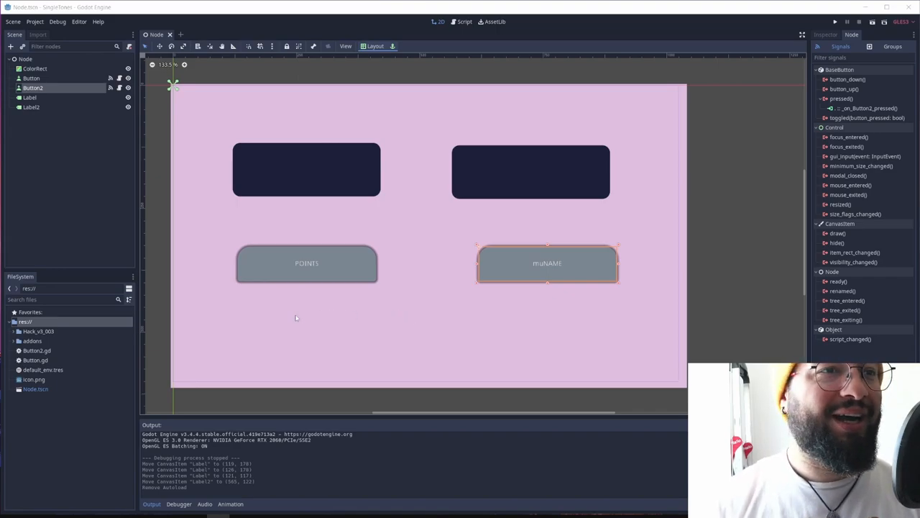
mouse_move(548, 108)
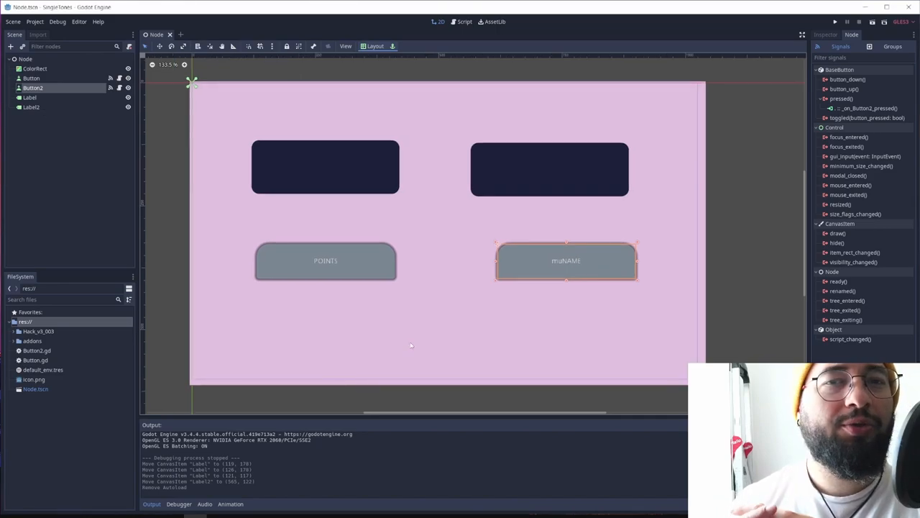
mouse_move(290, 339)
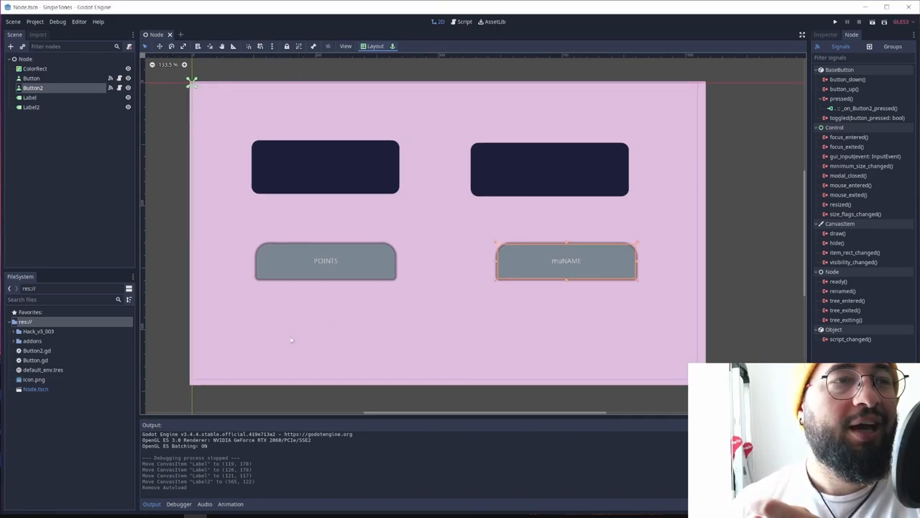
Create a new script res://Global.gd from the FileSystem dock's New Script dialog.
right_click(32, 443)
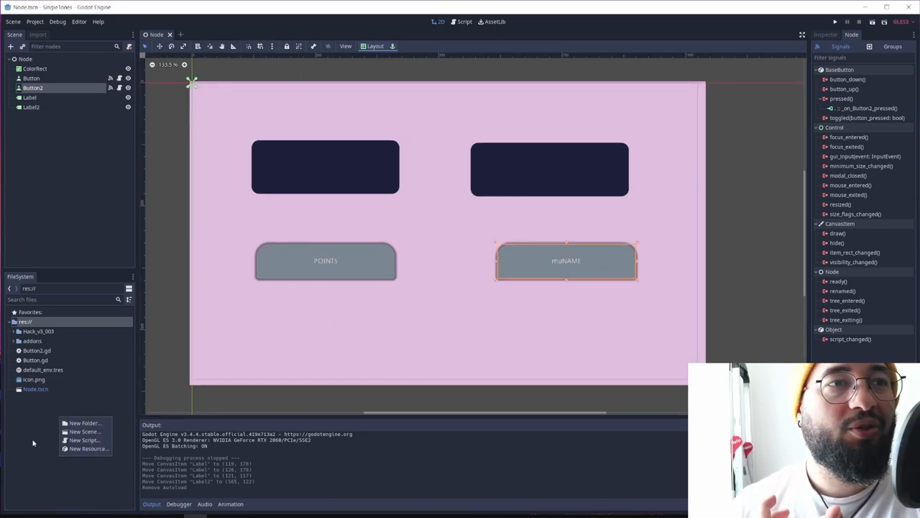
click(83, 440)
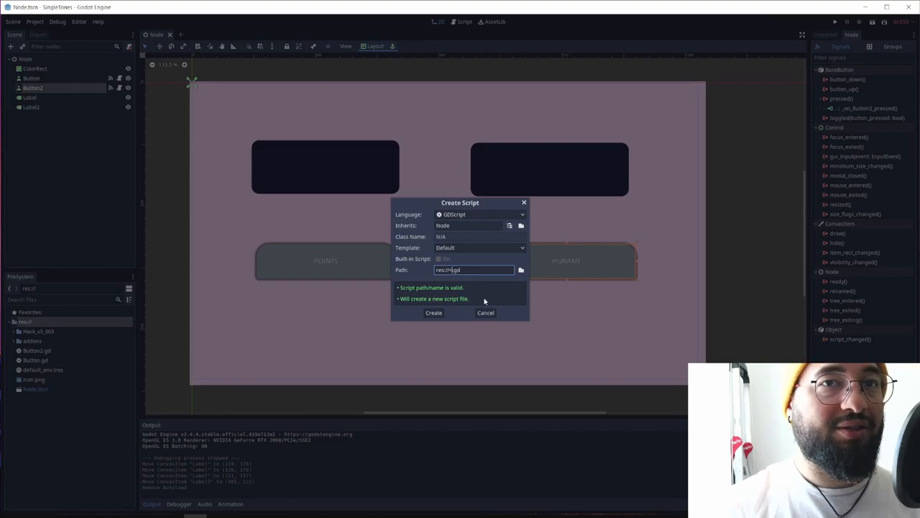
click(434, 312)
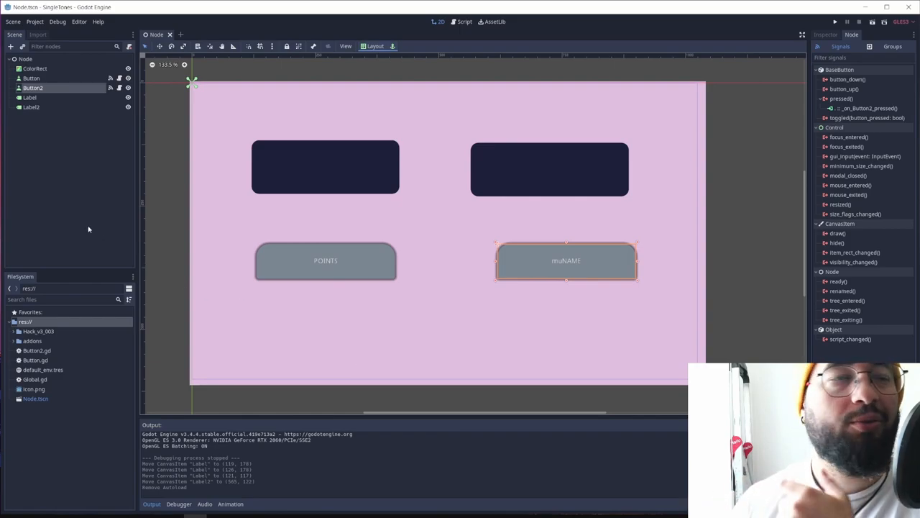
mouse_move(35, 22)
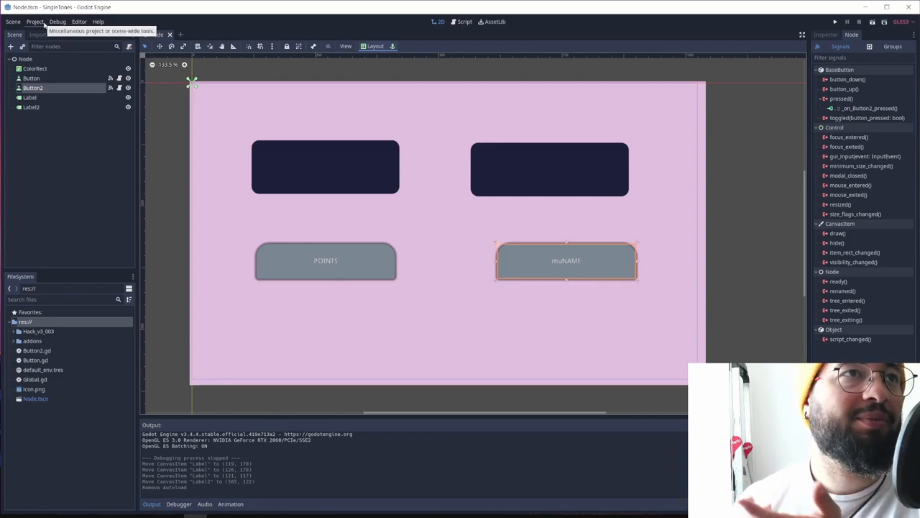
In Project Settings > AutoLoad, add res://Global.gd as singleton Global and close the dialog.
click(34, 22)
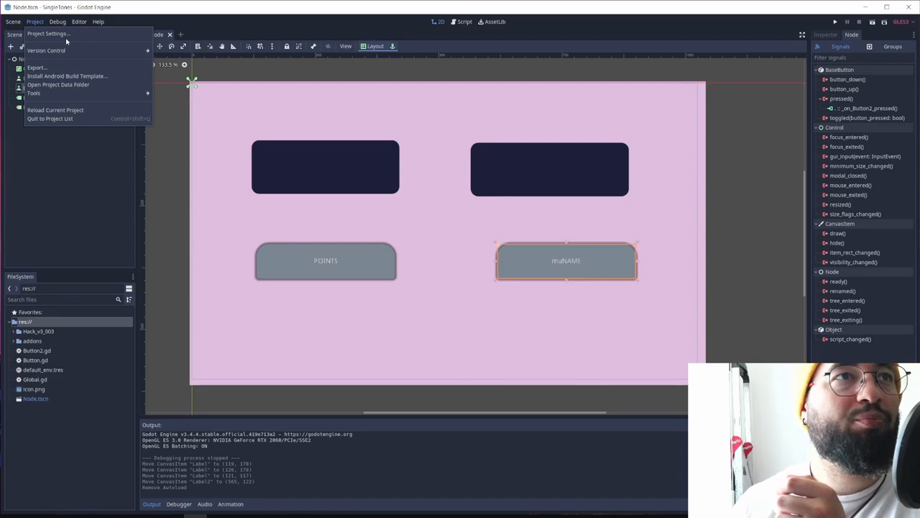
click(46, 34)
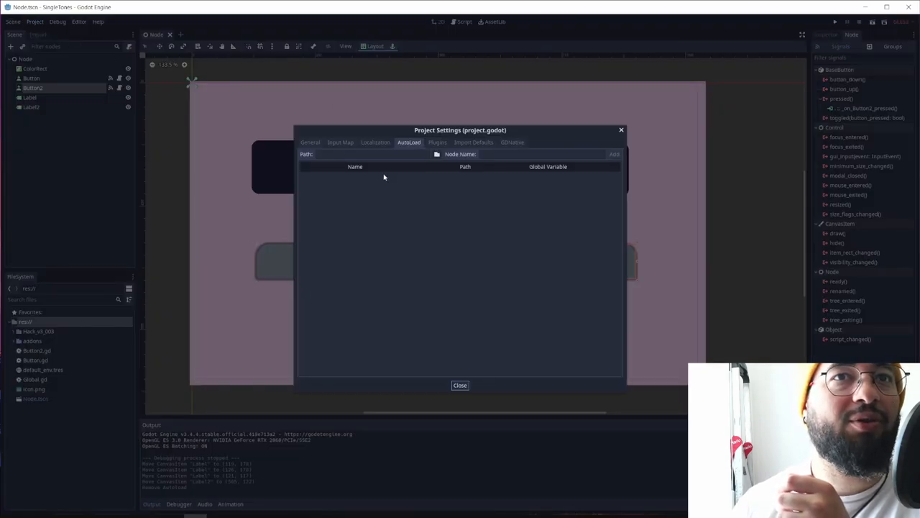
click(437, 154)
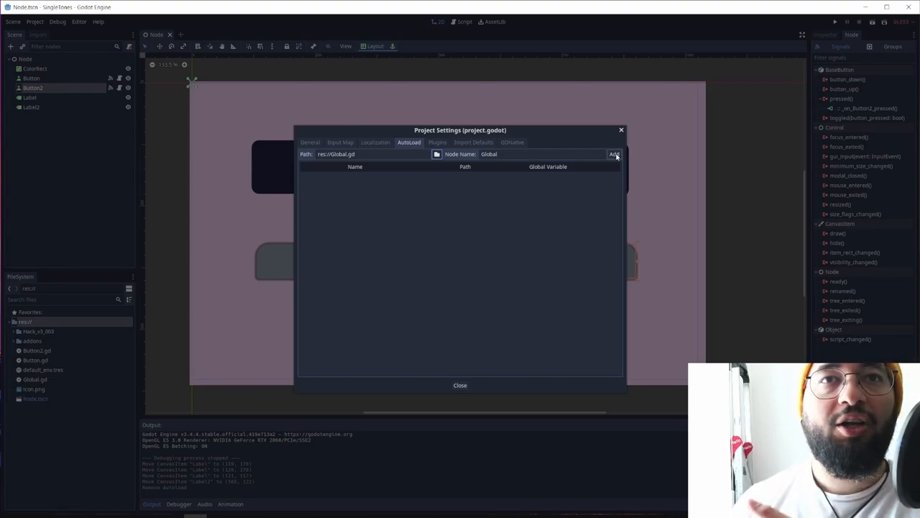
click(614, 154)
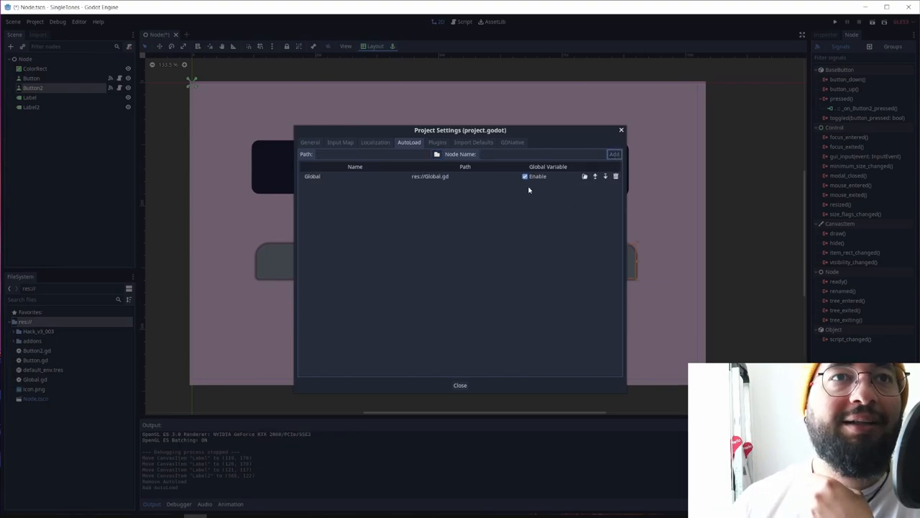
click(525, 175)
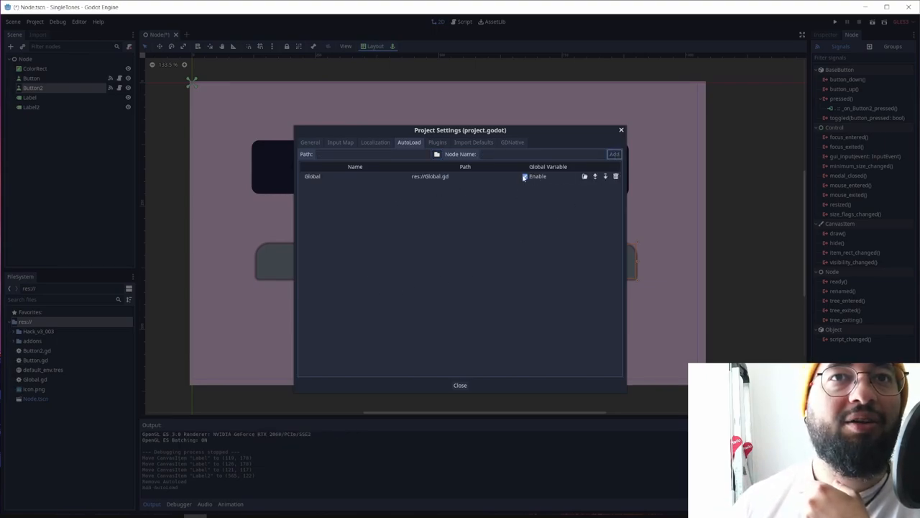
click(460, 386)
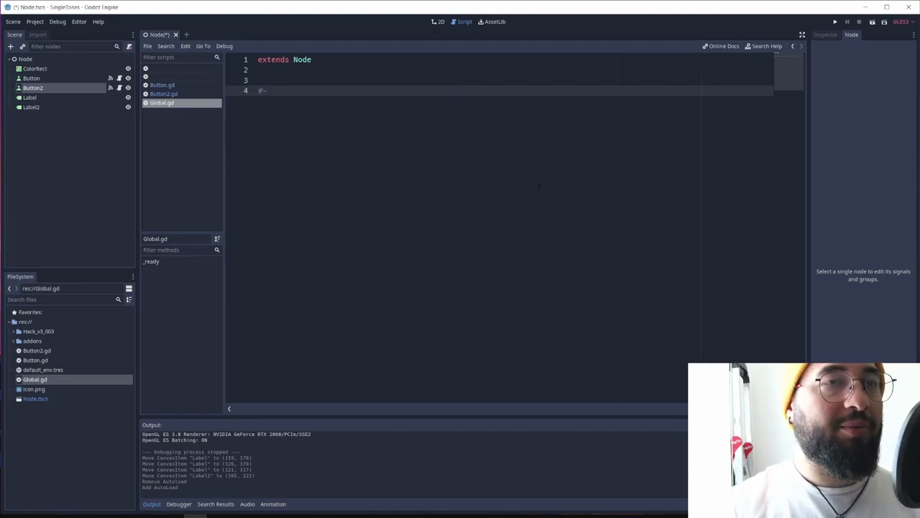
After the comment header, declare var myPoints = 0 in Global.gd.
text(#)
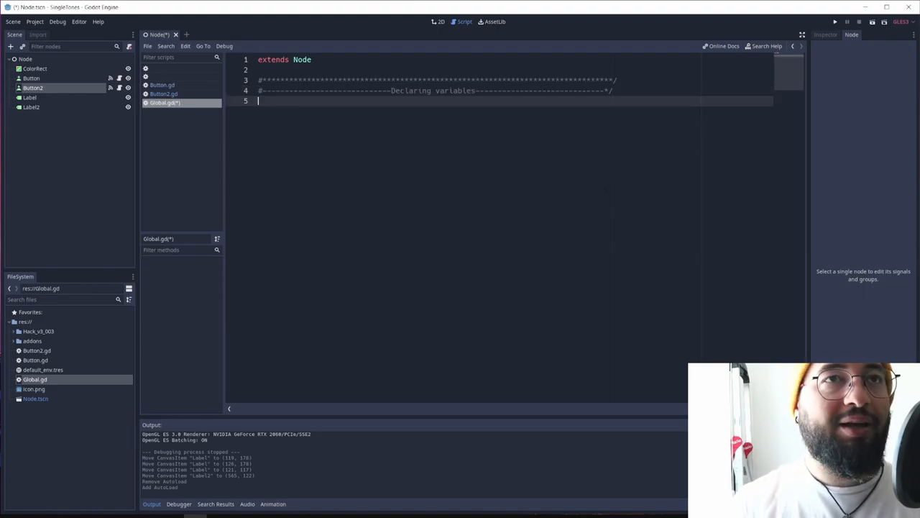
text(#)
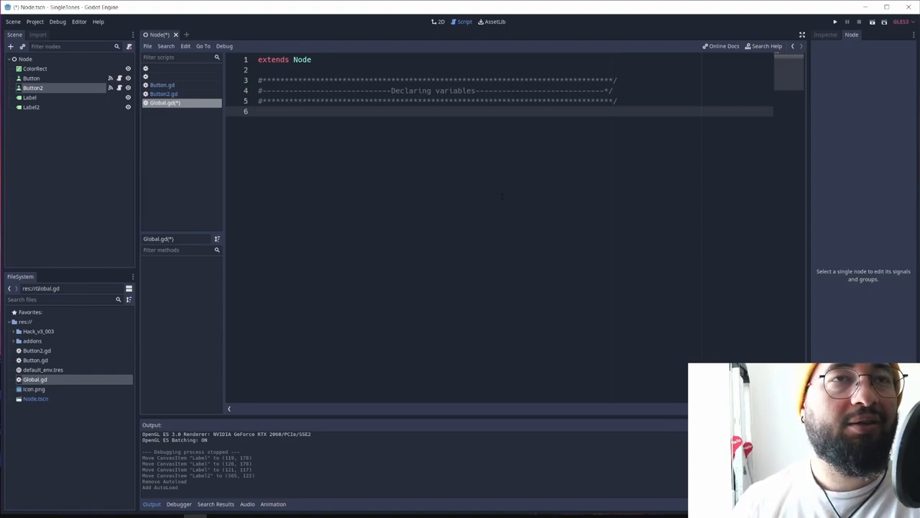
key(enter)
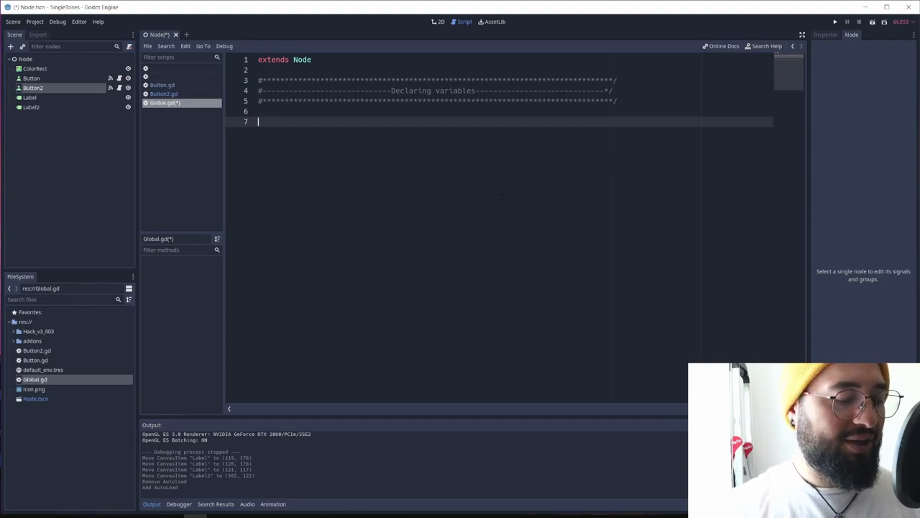
text(var myPo)
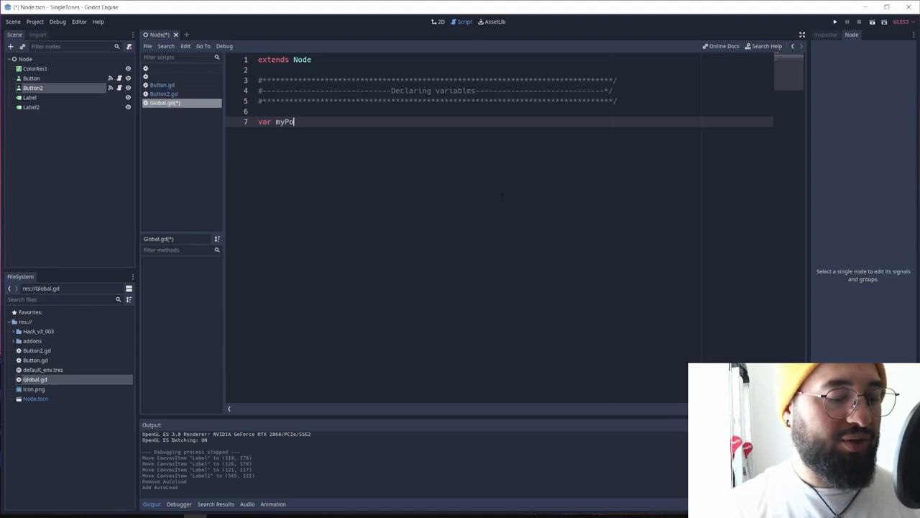
text(ints =)
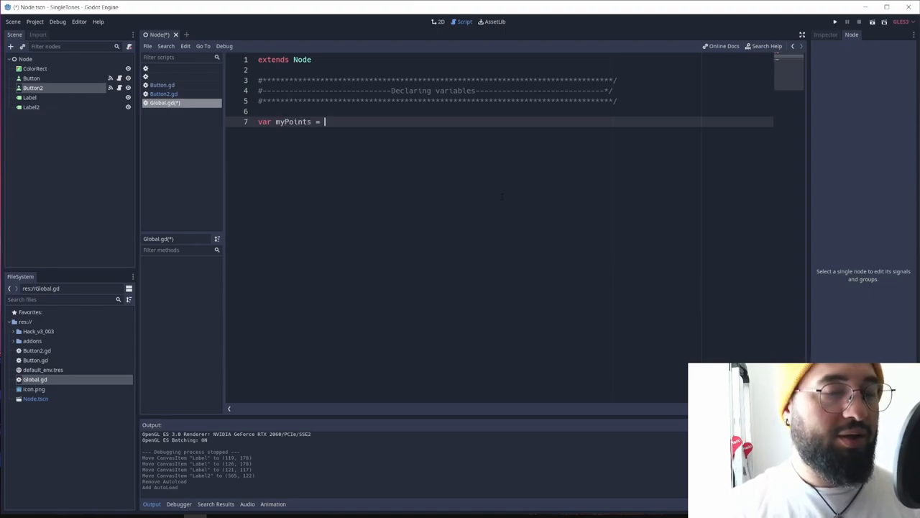
text(0)
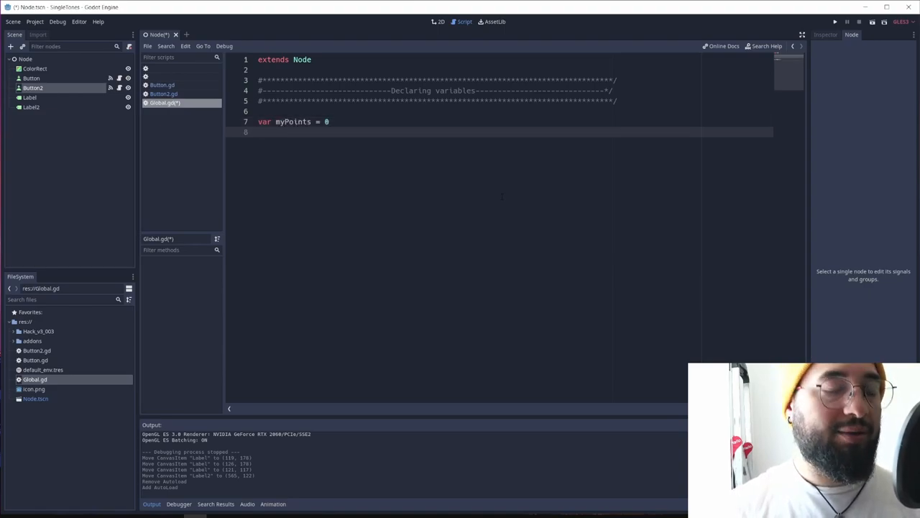
Declare var myName = "EndritDev Yellow Hat Games" beneath myPoints.
text(var my)
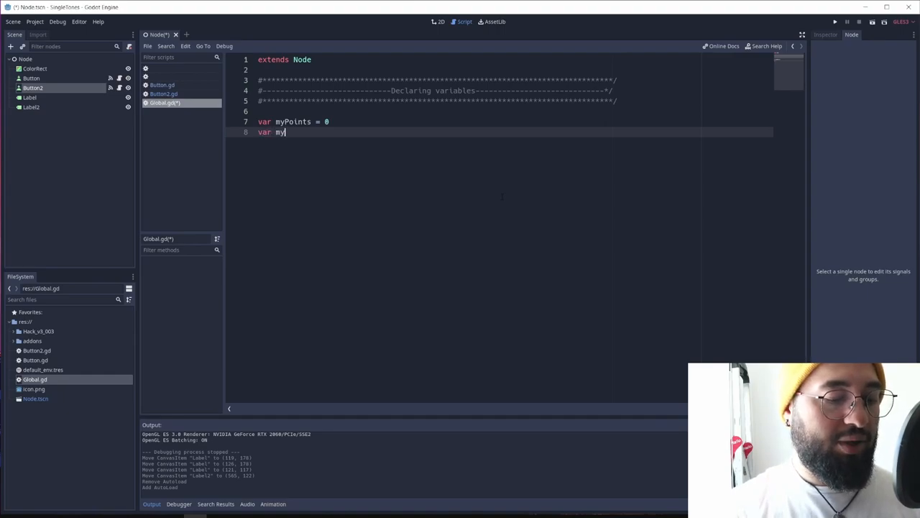
text(Name = ")
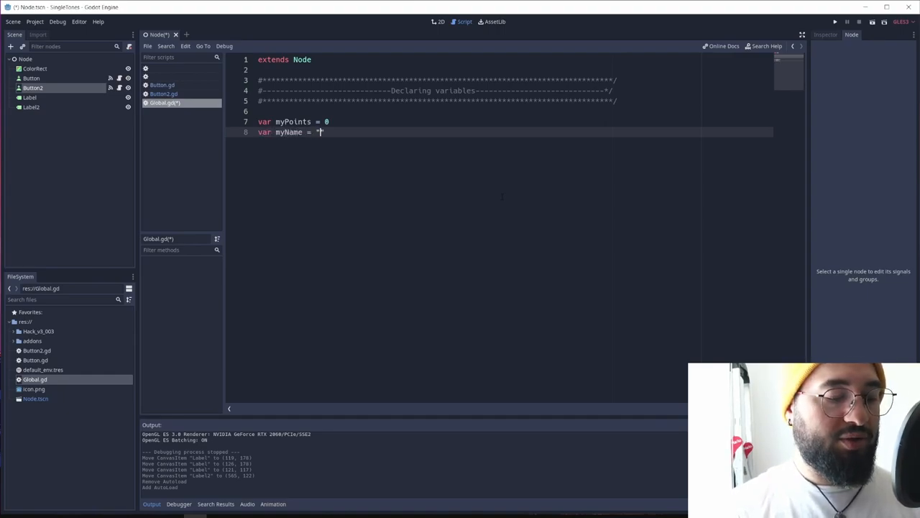
text(Endrl)
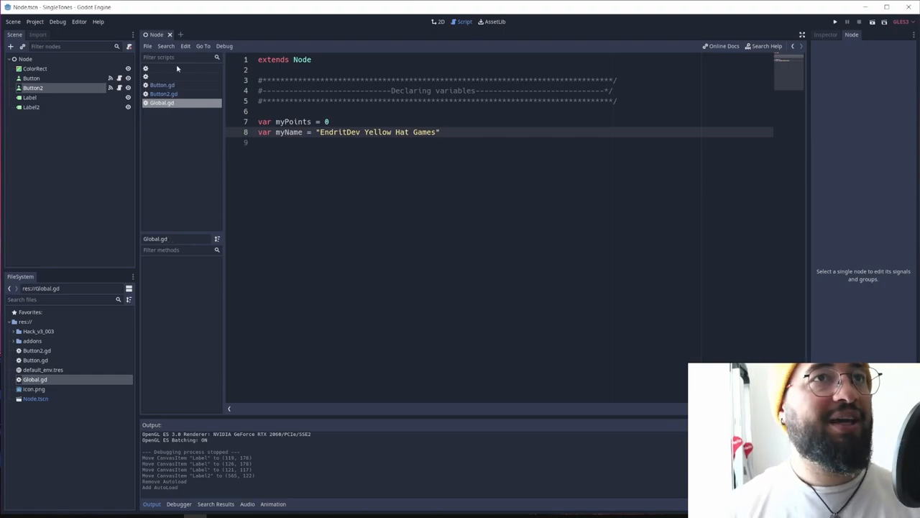
Back in 2D, review Button and Label2 nodes and the button's pressed() signal, then its script.
click(439, 22)
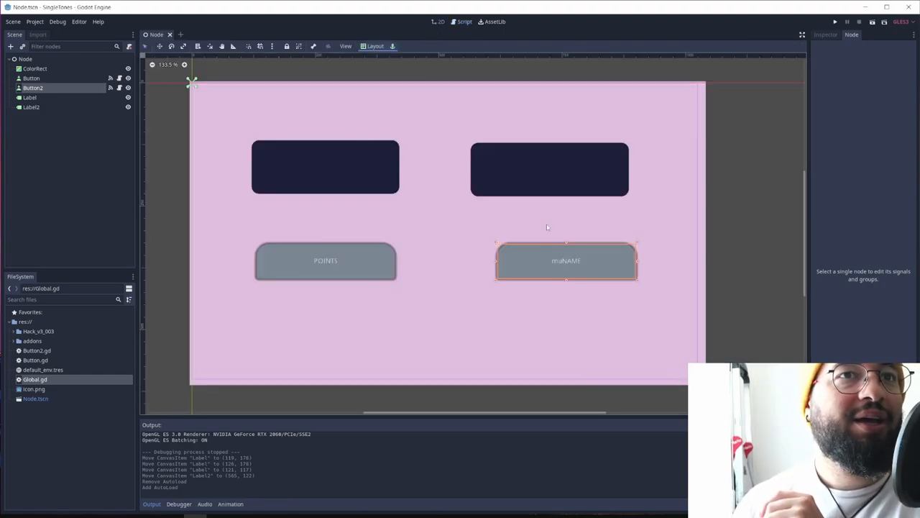
click(32, 77)
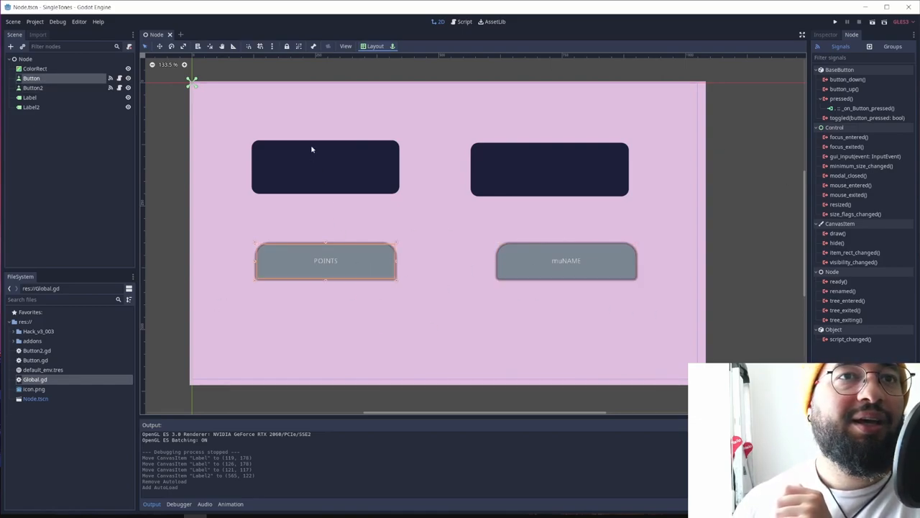
click(31, 106)
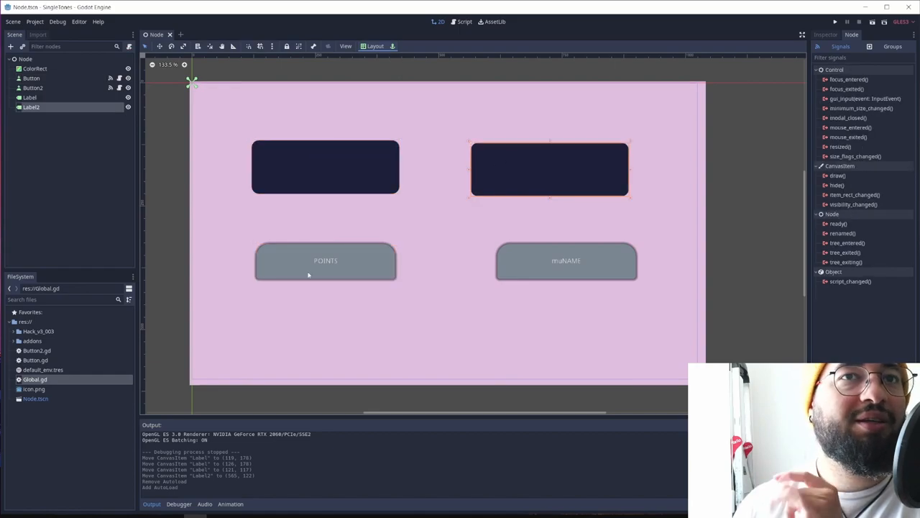
click(32, 77)
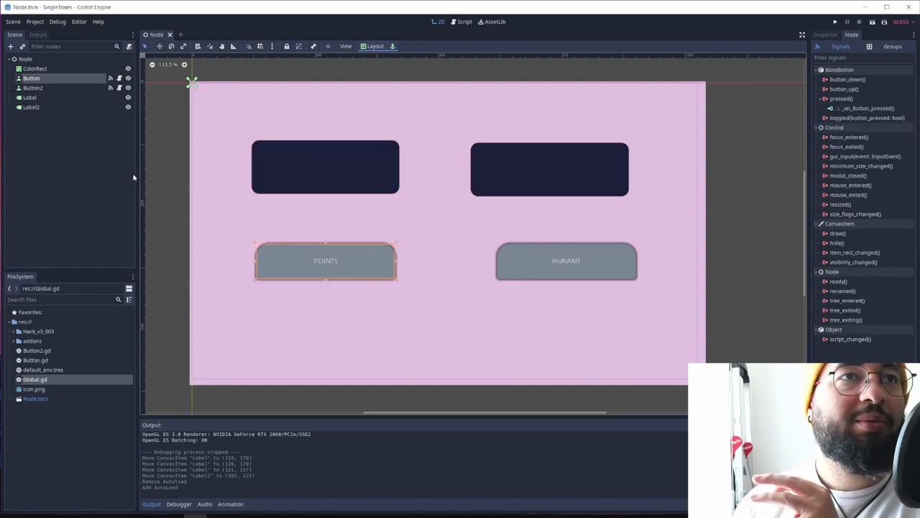
click(465, 22)
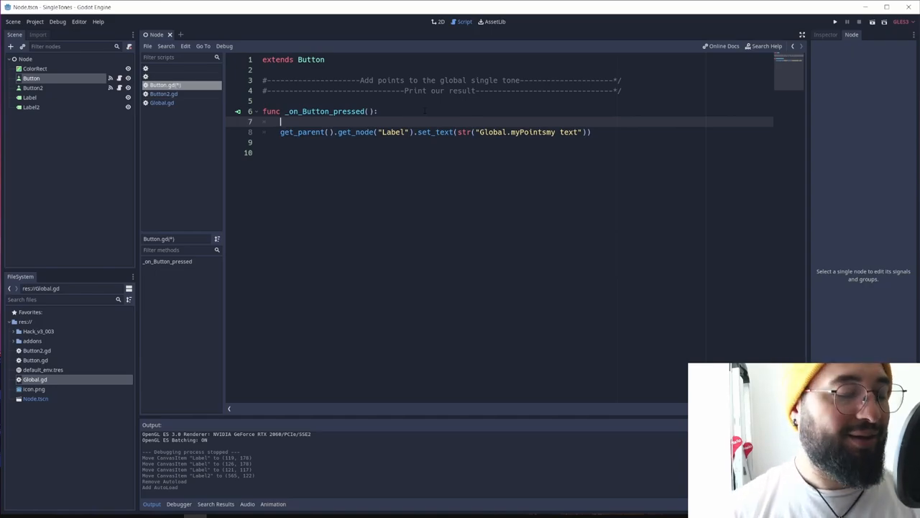
In Button.gd add Global.myPoints += 100 and show str(Global.myPoints) in the label.
text(Global.myPoints += 100)
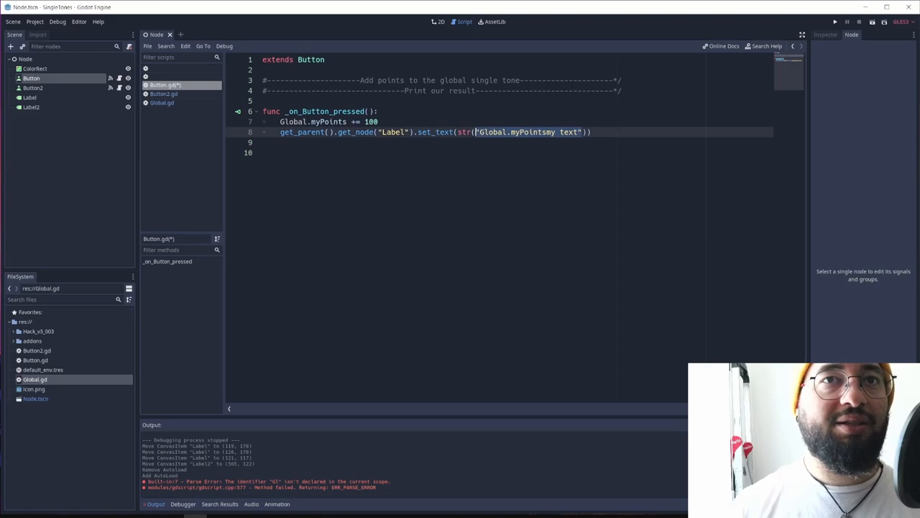
key(Delete)
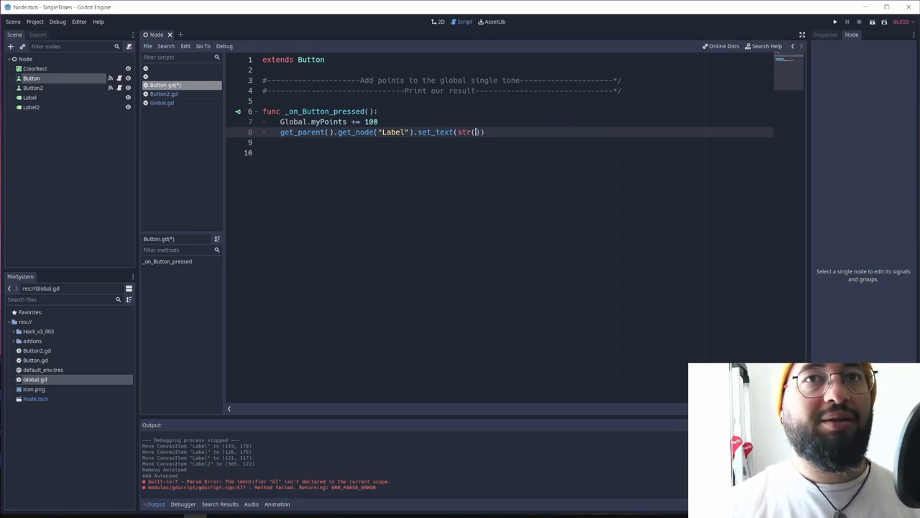
text(Global.)
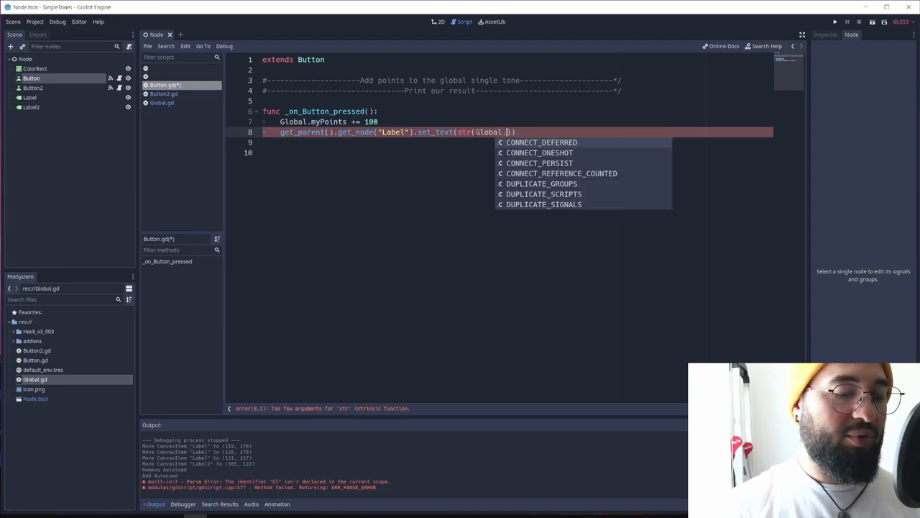
text(myPoints)
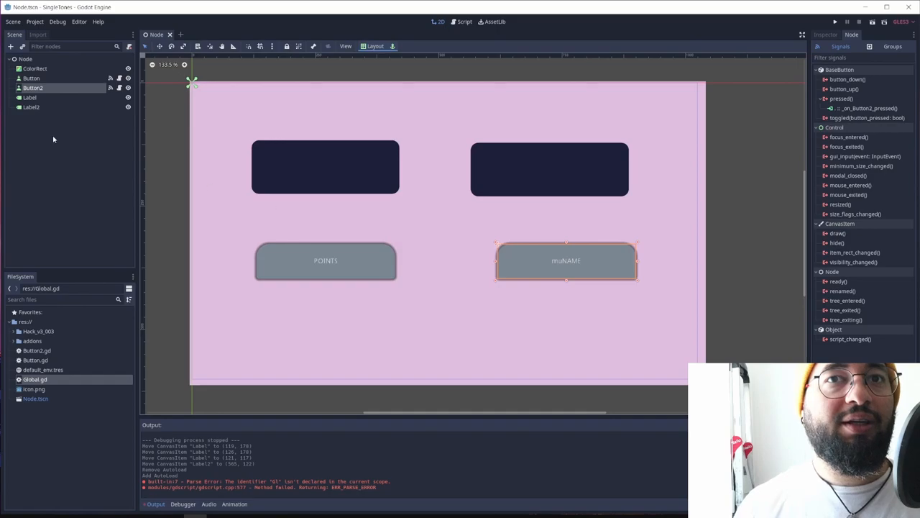
In Button2.gd set Label2's text to Global.myName, then return to the 2D scene.
click(465, 22)
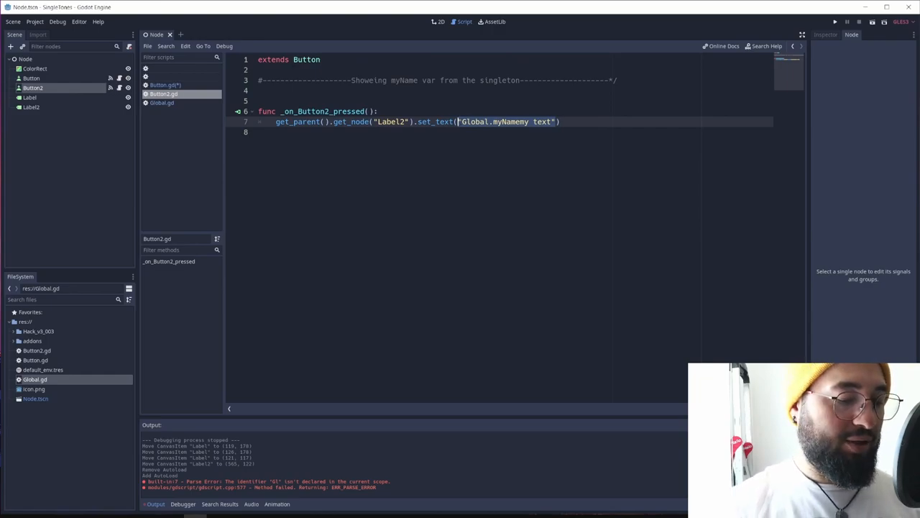
text(Global.my)
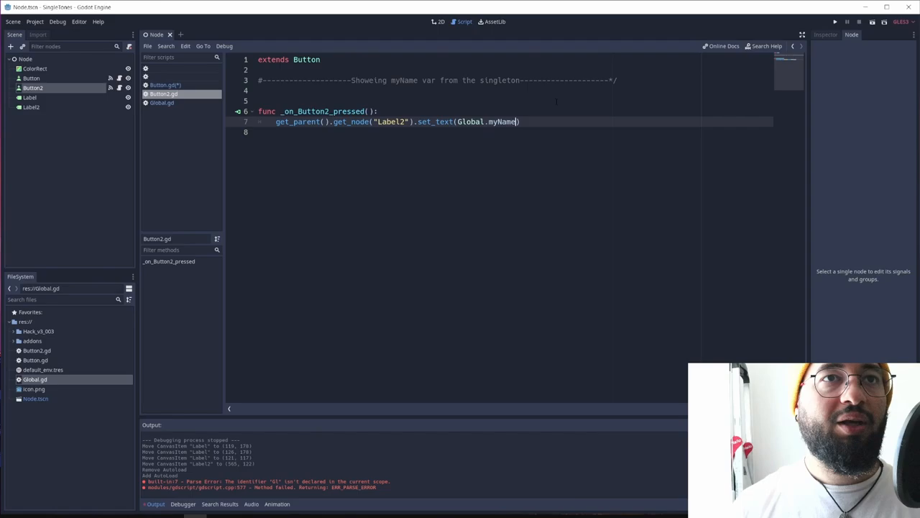
click(440, 22)
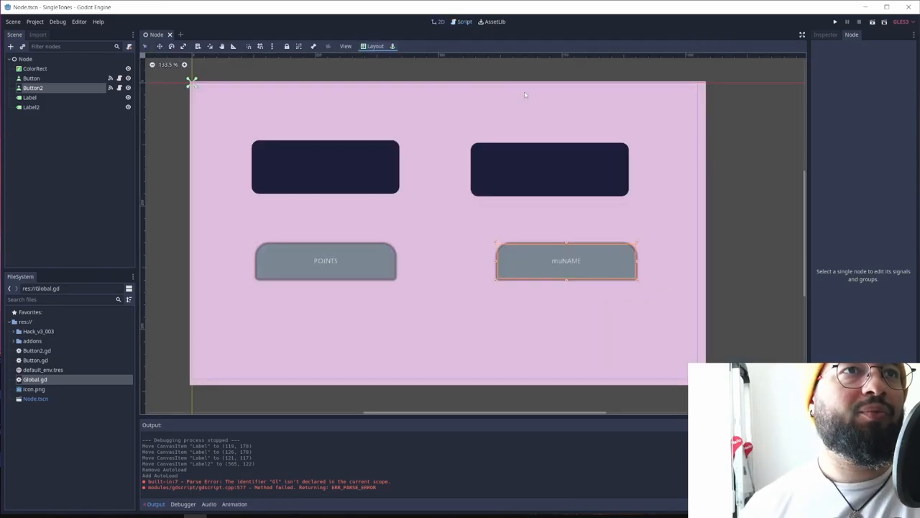
Run the game and click POINTS so the labels show 1100 and EndritDev Yellow Hat Games.
click(833, 22)
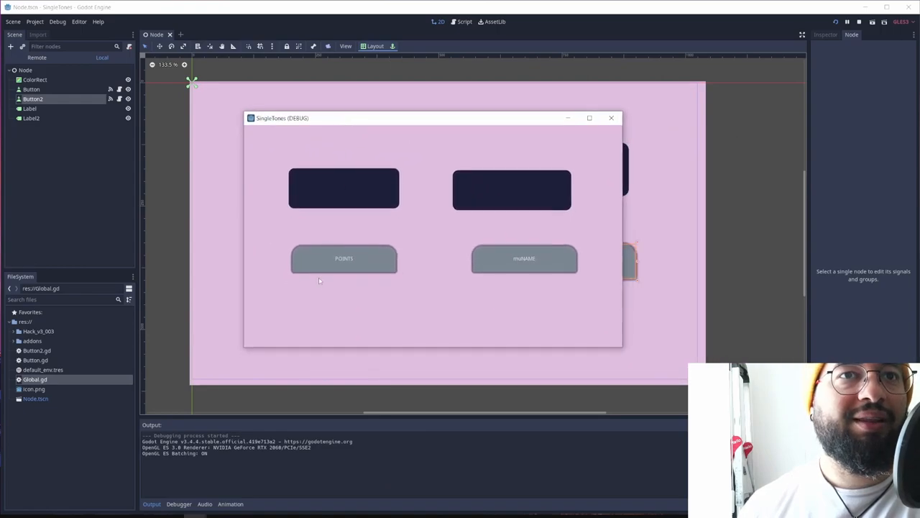
click(343, 259)
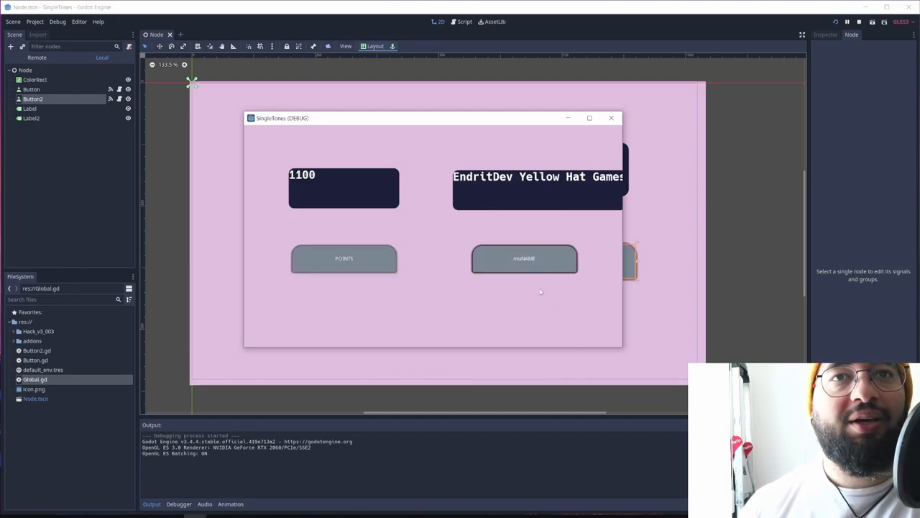
mouse_move(555, 197)
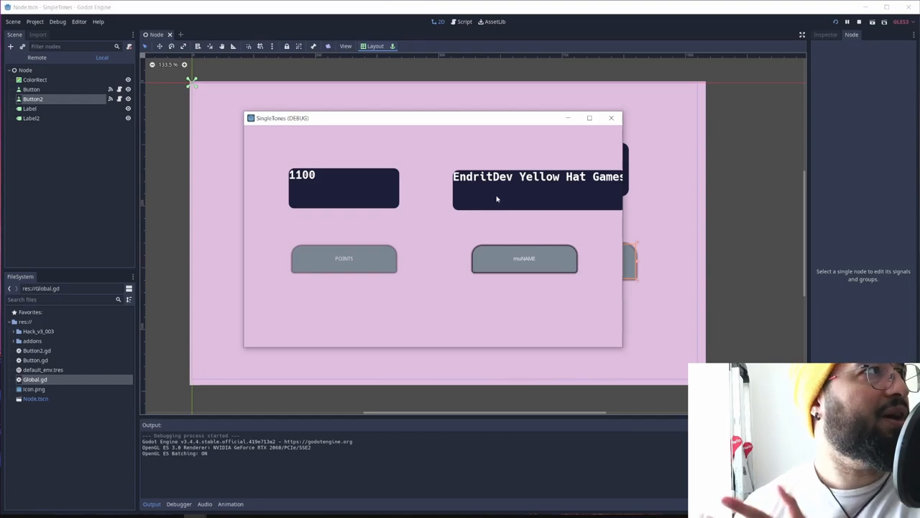
mouse_move(302, 157)
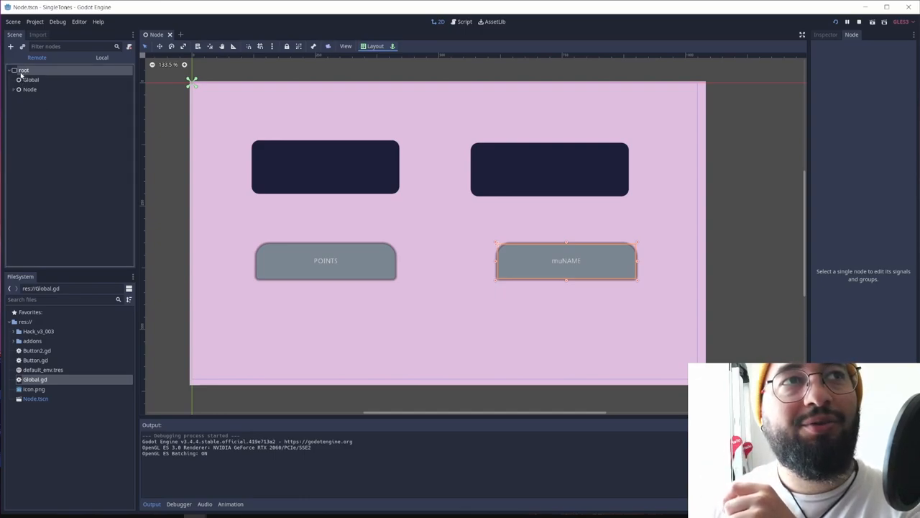
View the Global singleton under root in the Remote tree, then switch back to Local.
click(30, 80)
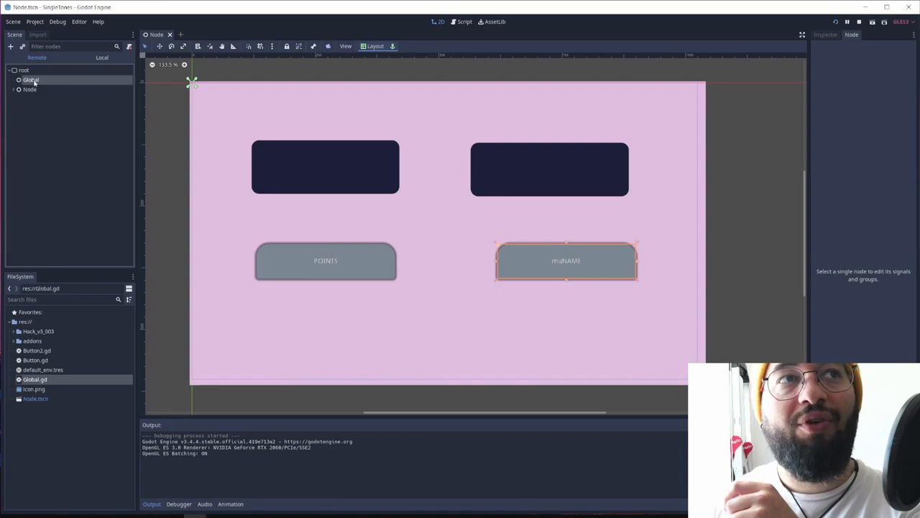
click(28, 89)
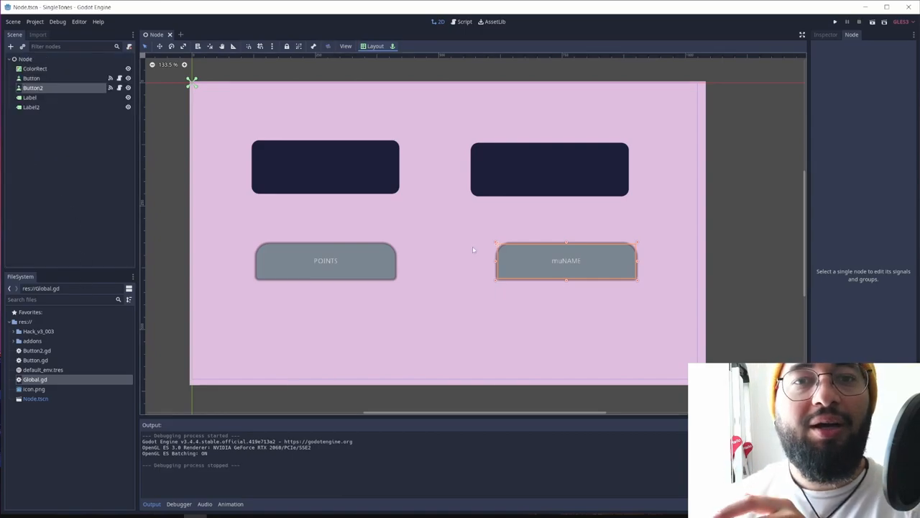
mouse_move(466, 330)
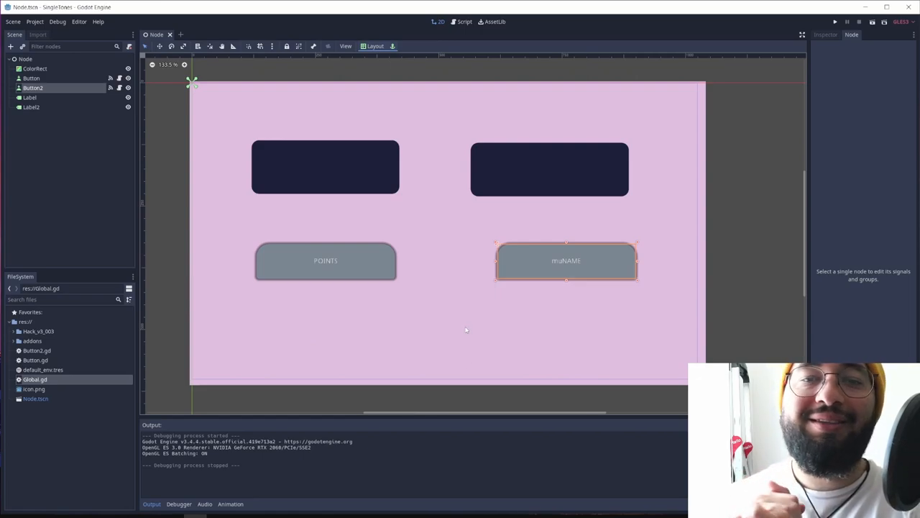